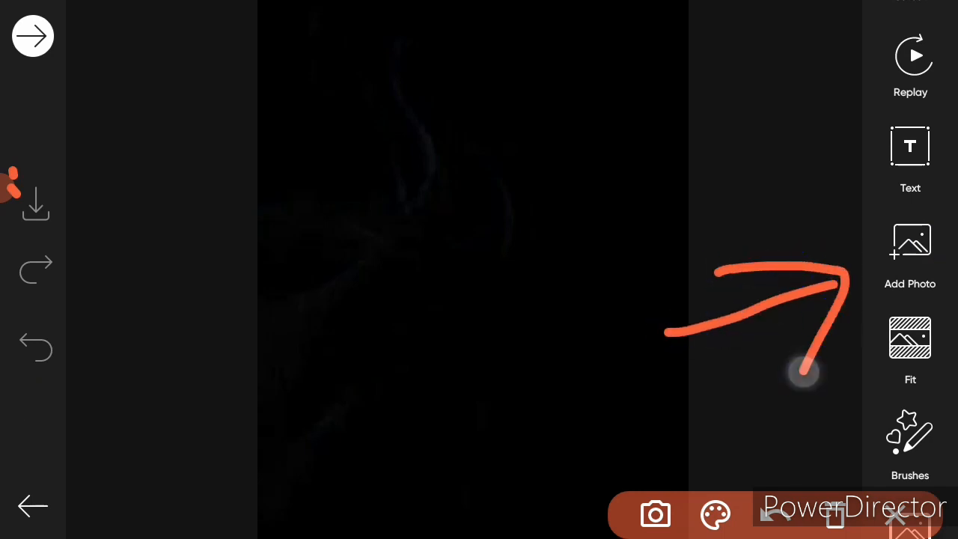
Step: Start a new photo layer on the hand-on-black base image
left_click(909, 254)
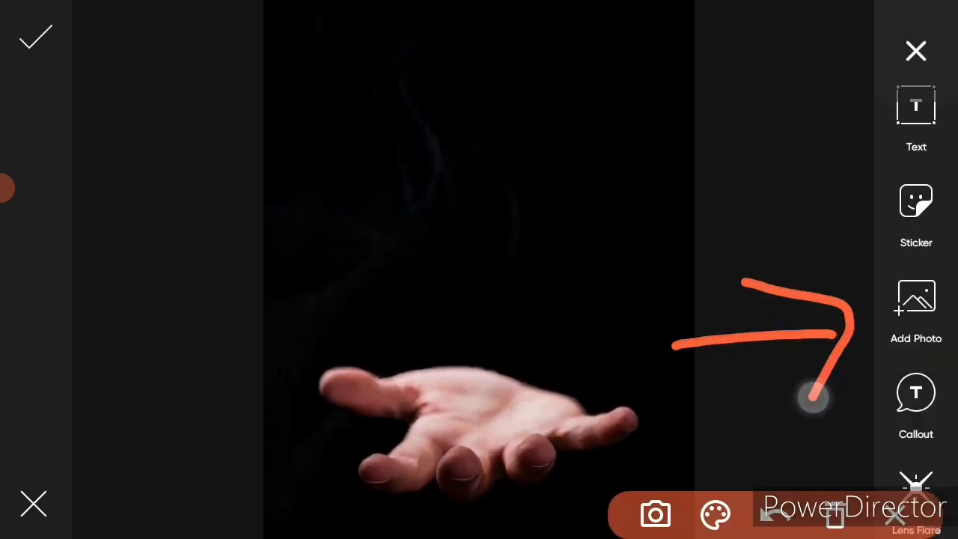
Step: Add the game loot-screen screenshot from the Recent gallery over the hand photo
left_click(915, 310)
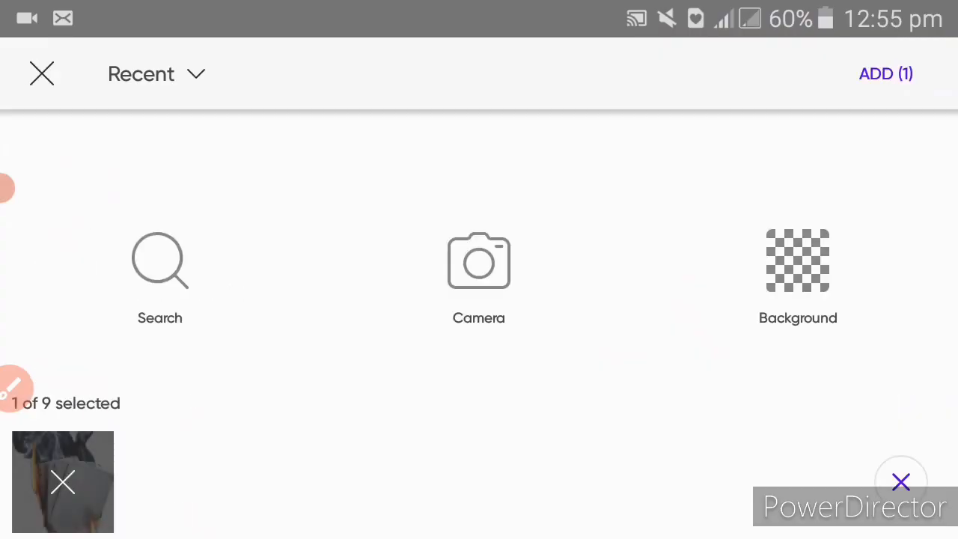
left_click(886, 74)
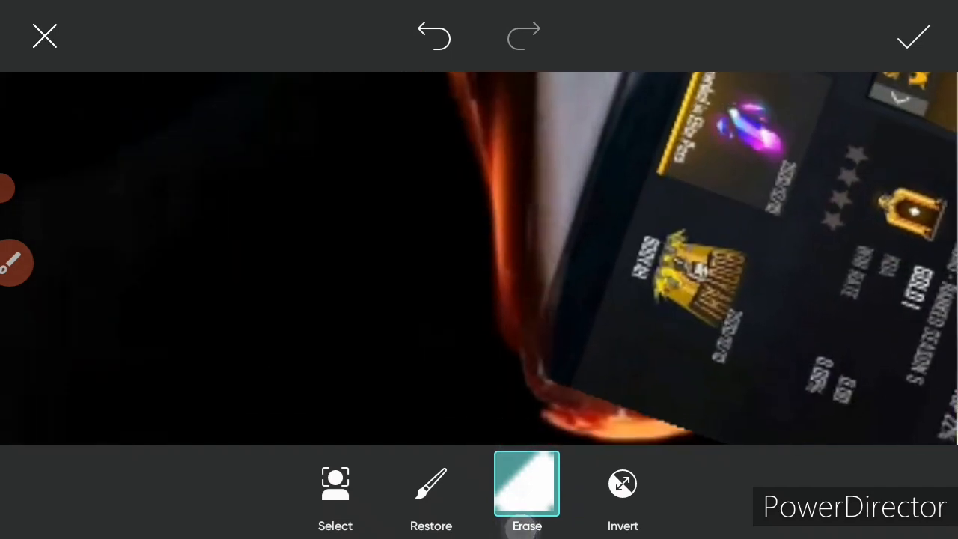
Step: Erase the screenshot overflow outside the burning card and confirm the fit
left_click(912, 36)
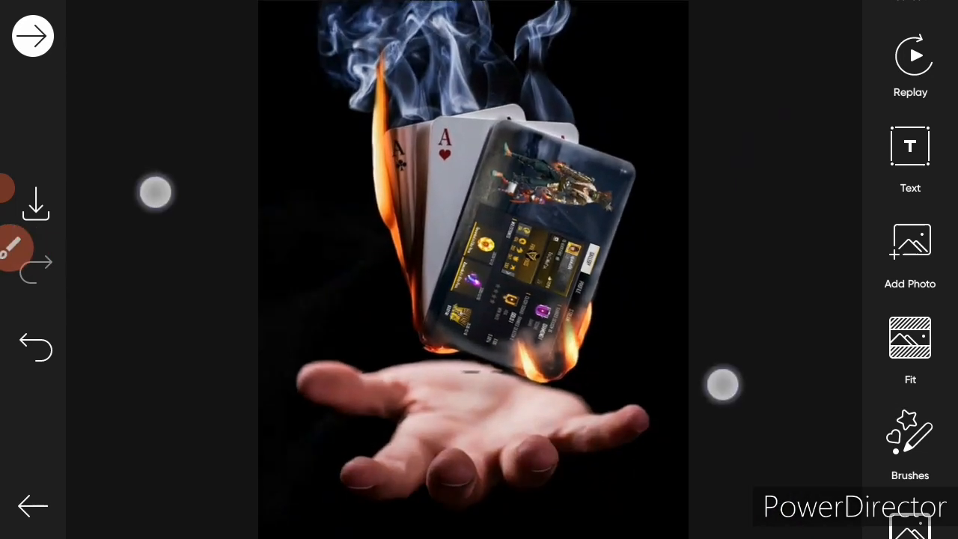